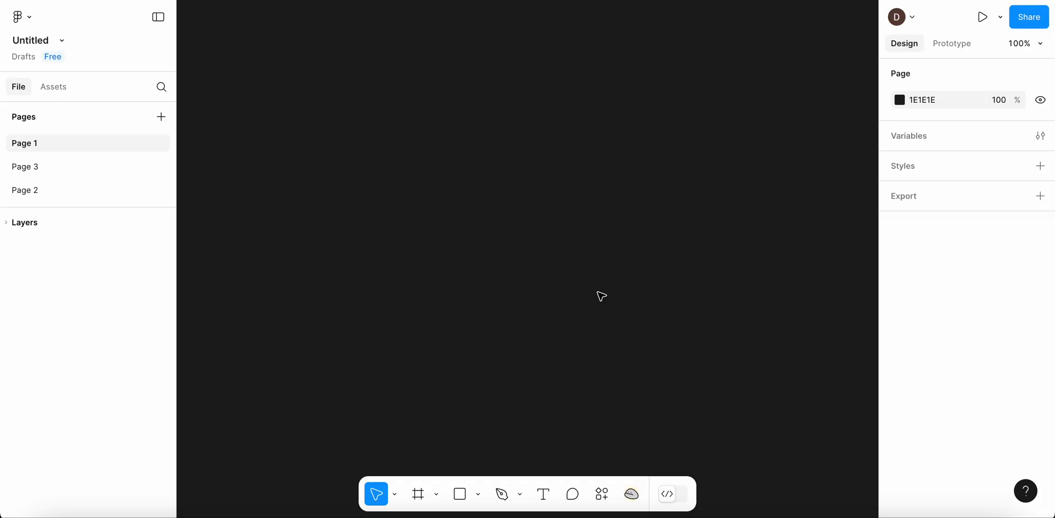
{"action": "mouse_move", "coordinate": [601, 310]}
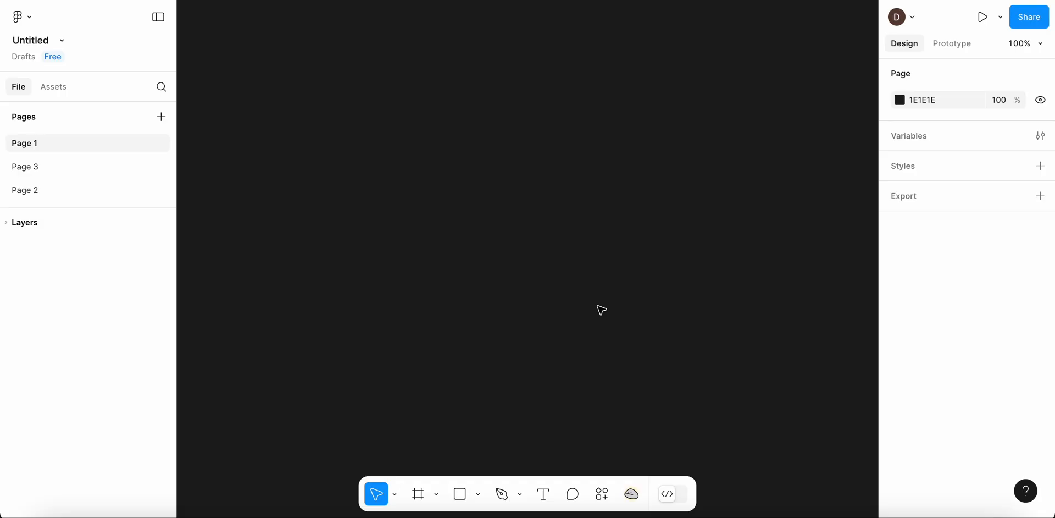
Step: Find the Figma Sound Kit Plugin by searching 'sound kit' among plugins and widgets
{"action": "left_click", "coordinate": [601, 493]}
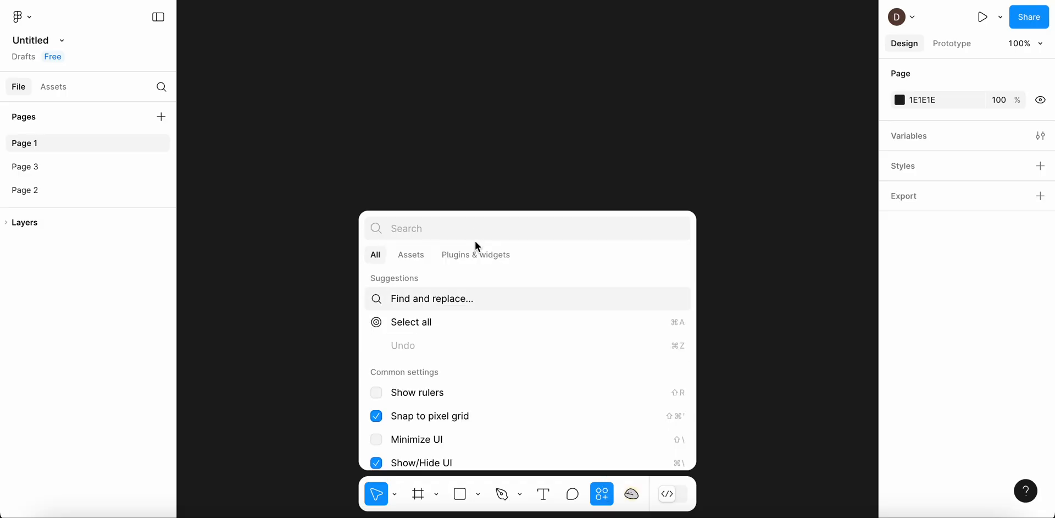
{"action": "left_click", "coordinate": [475, 255]}
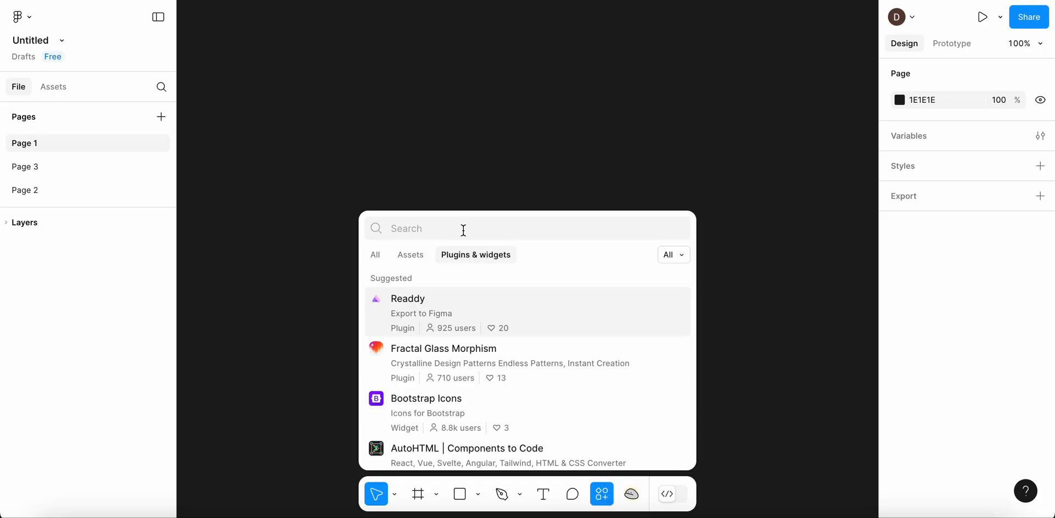
{"action": "type", "text": "sound kit"}
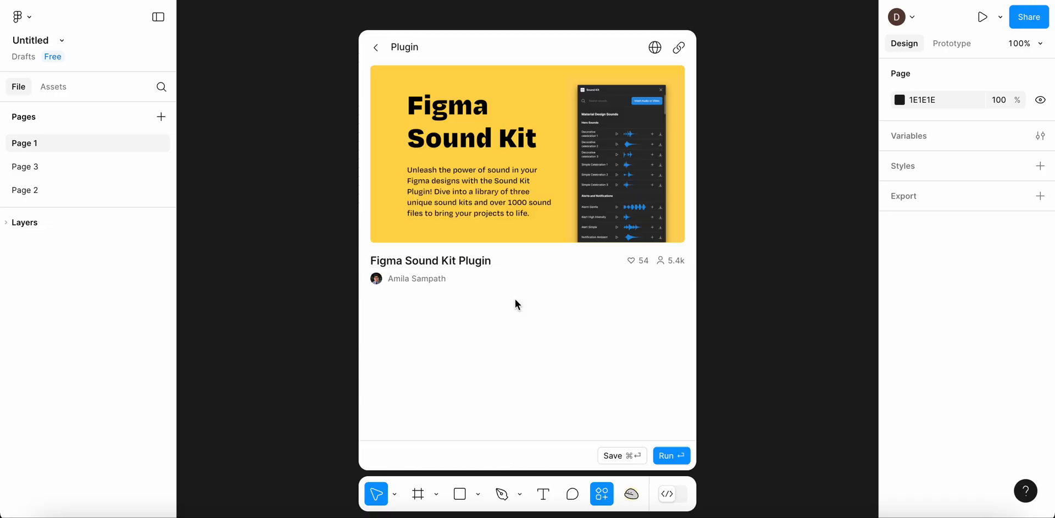
Step: Run the Sound Kit plugin and browse its Material Design sound library
{"action": "left_click", "coordinate": [671, 455]}
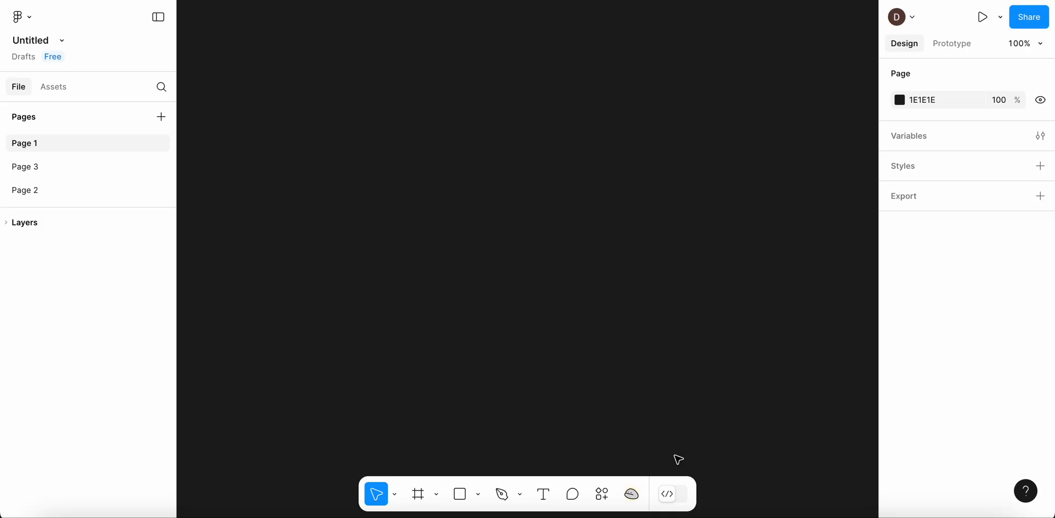
{"action": "left_click", "coordinate": [631, 494]}
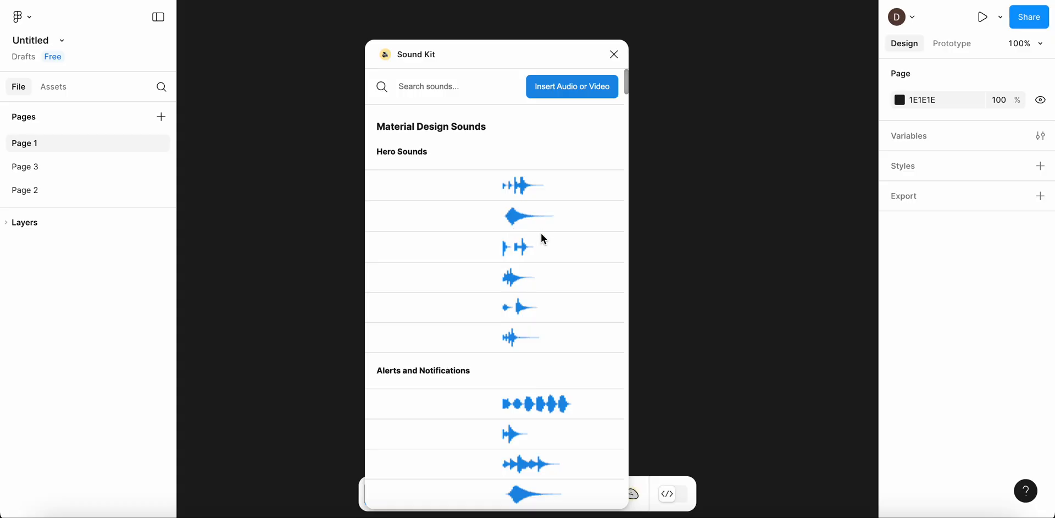
{"action": "scroll", "scroll_direction": "down", "scroll_amount": 3}
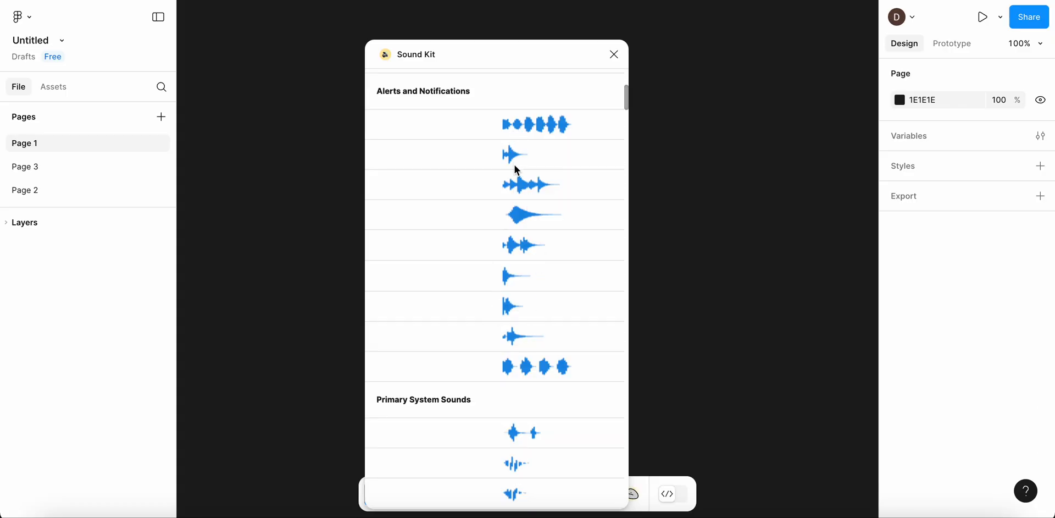
{"action": "scroll", "scroll_direction": "down", "scroll_amount": 3}
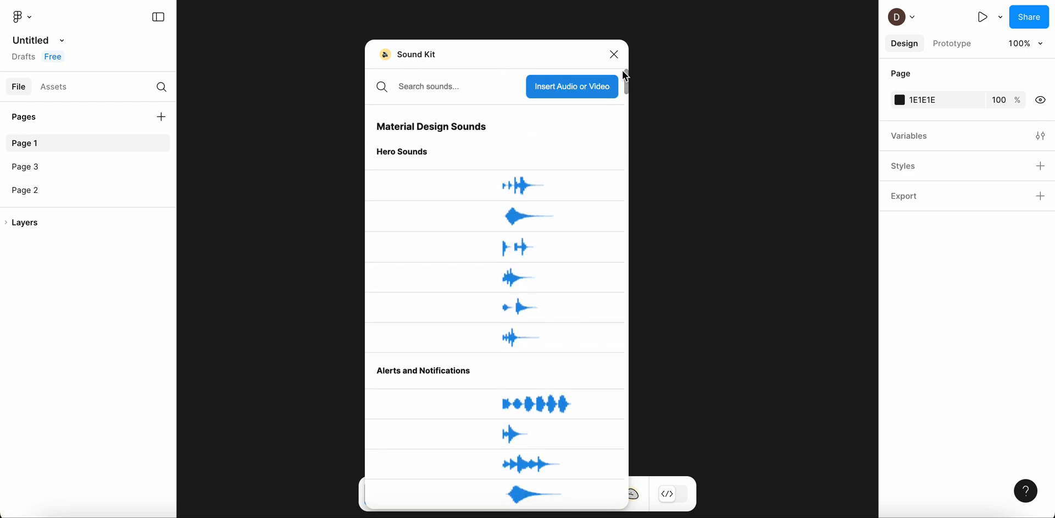
Step: Start inserting an audio or video file, then cancel the file chooser
{"action": "left_click", "coordinate": [572, 86]}
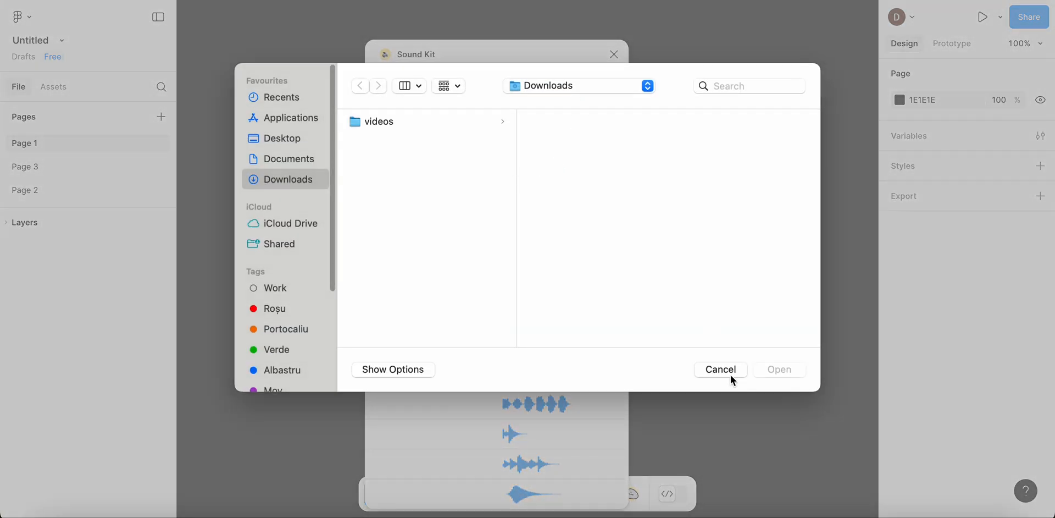
{"action": "left_click", "coordinate": [718, 370]}
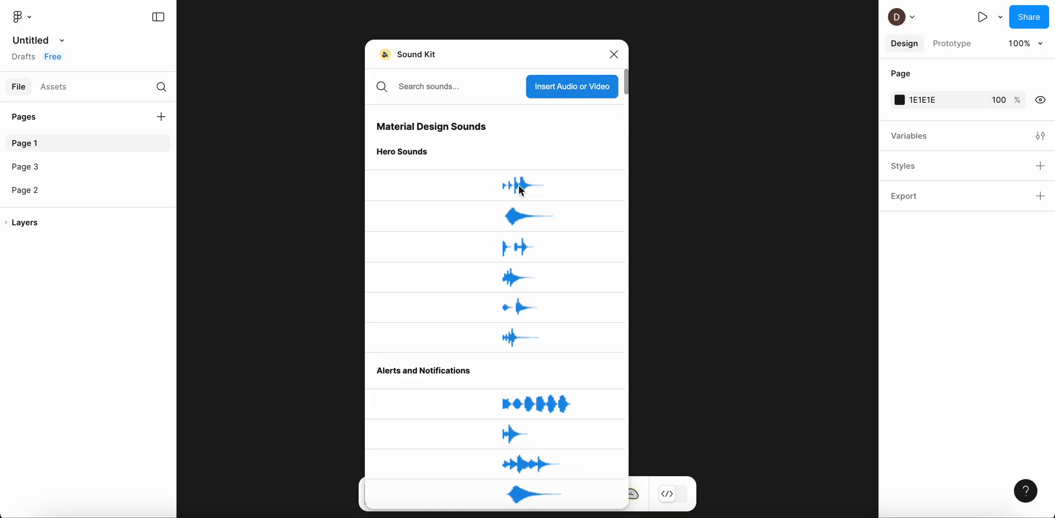
Step: Scroll to !Boring Sound Kit, hit the Pro-only upload error, and close the plugin
{"action": "scroll", "scroll_direction": "down", "scroll_amount": 3}
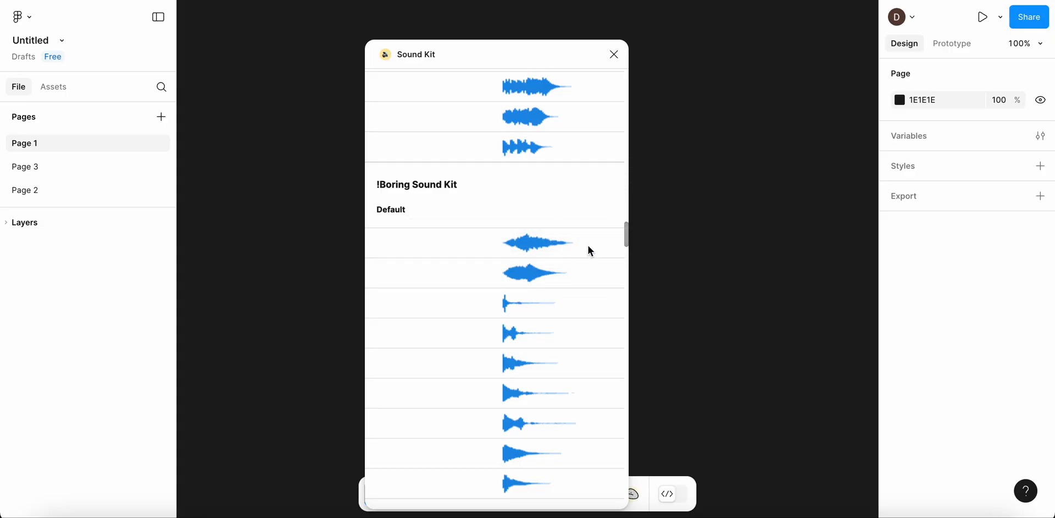
{"action": "mouse_move", "coordinate": [556, 95]}
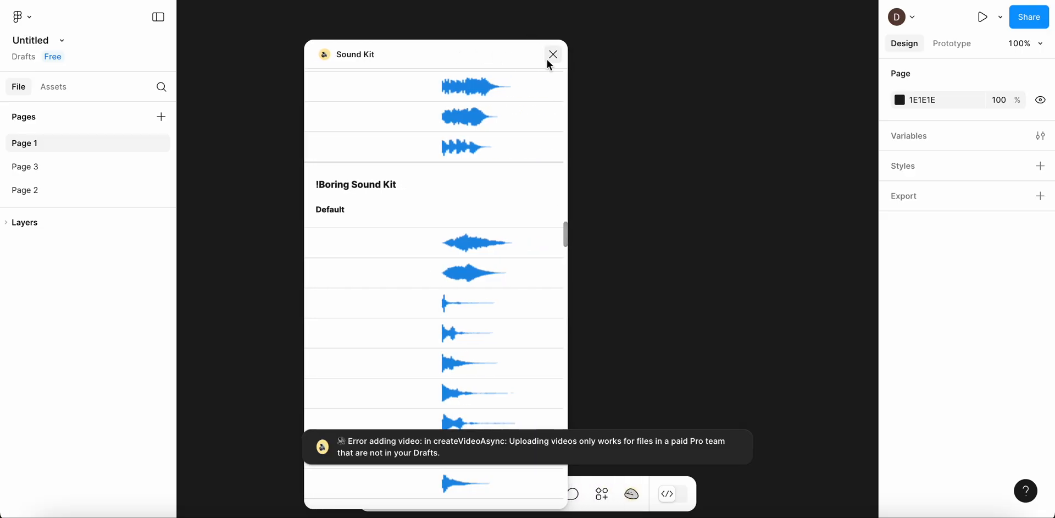
{"action": "mouse_move", "coordinate": [551, 454]}
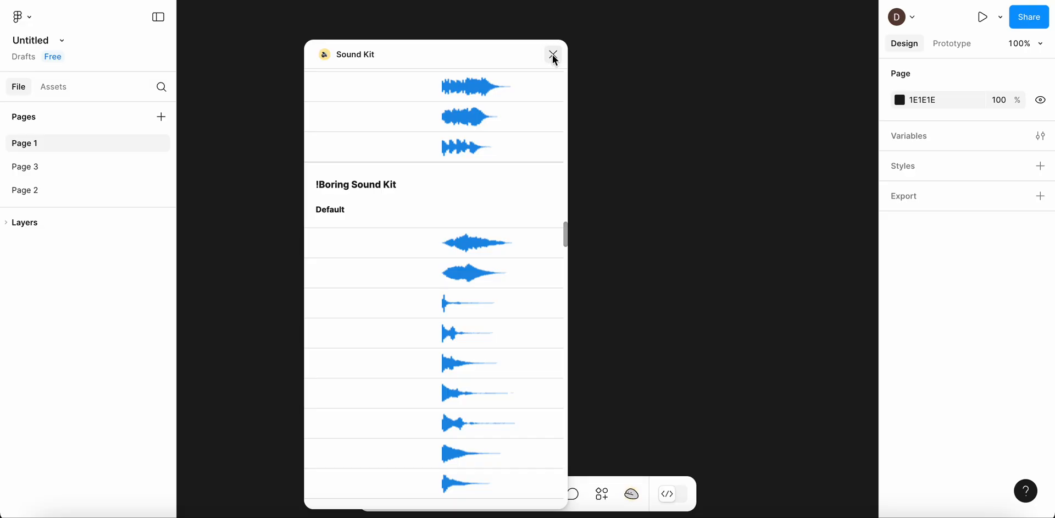
{"action": "left_click", "coordinate": [552, 55]}
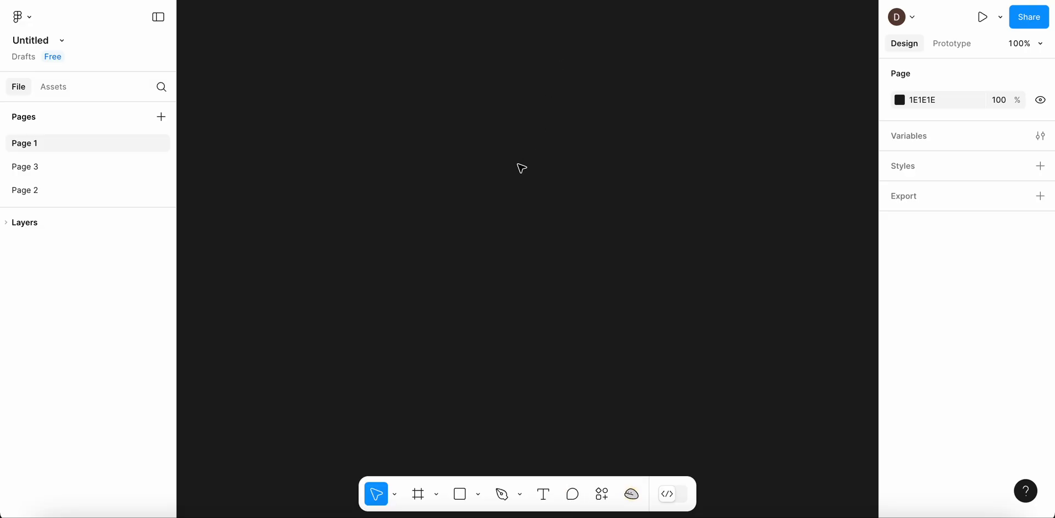